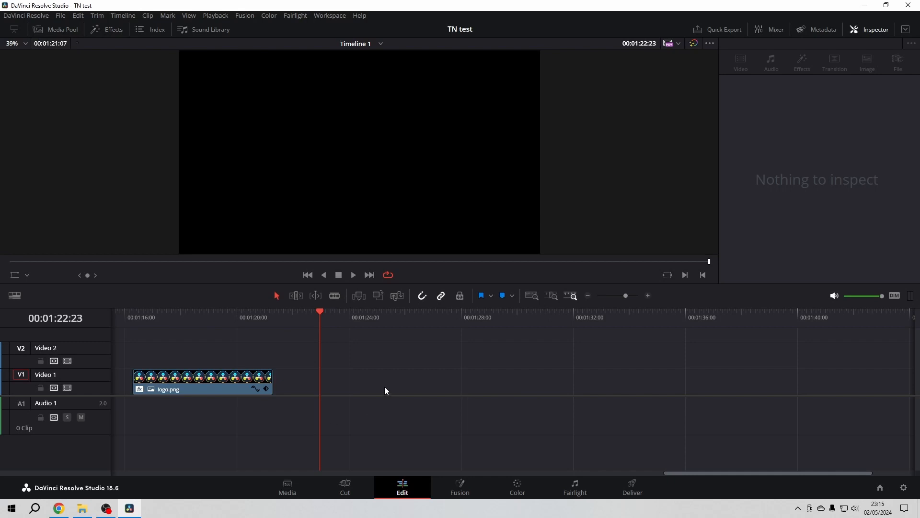
mouse_move(137, 154)
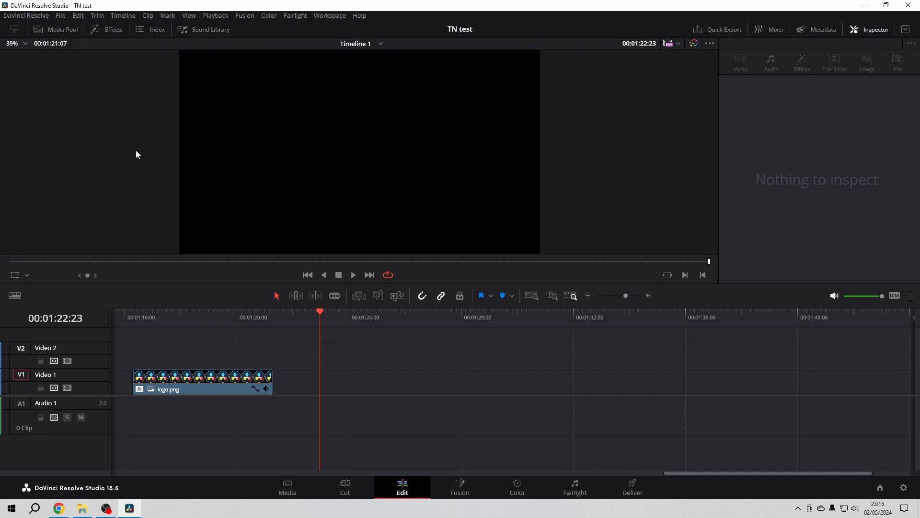
- Add a Four Color Gradient generator to V1 after logo.png
left_click(107, 29)
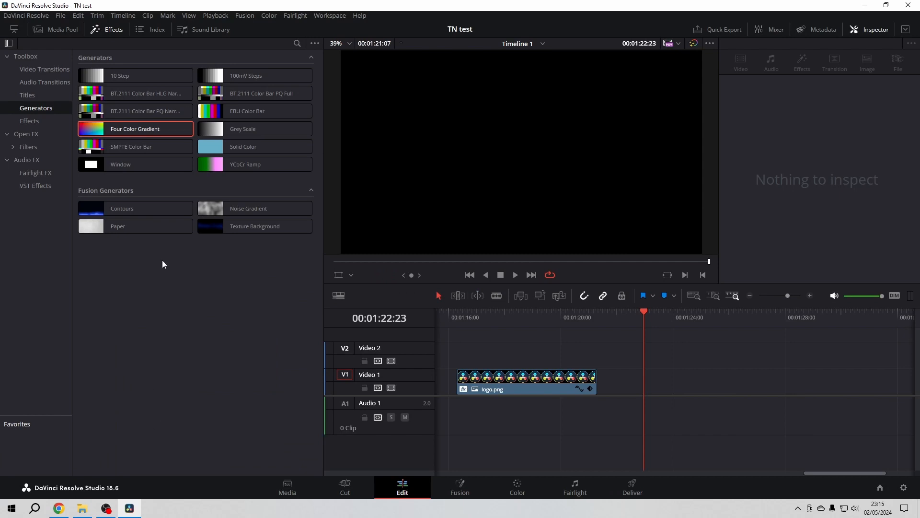
mouse_move(116, 33)
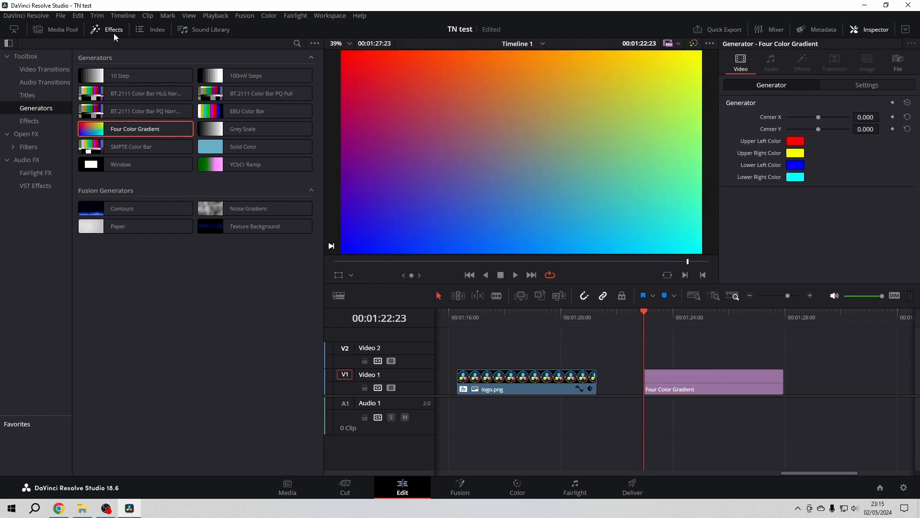
left_click(113, 29)
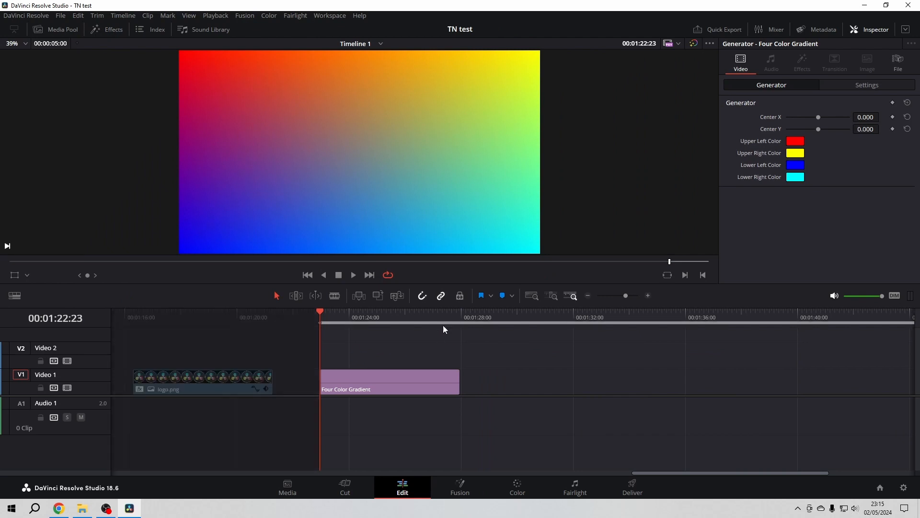
- Mark in and out points around the Four Color Gradient clip
left_click(367, 319)
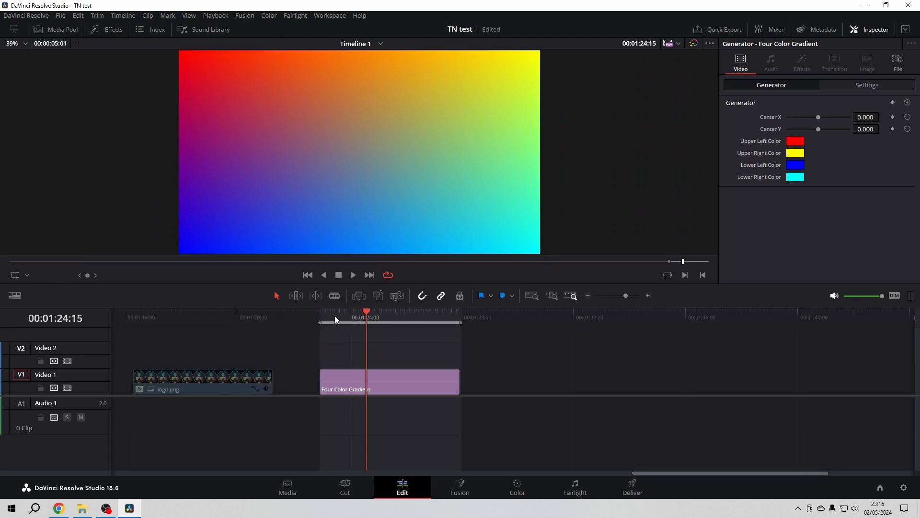
left_click(794, 141)
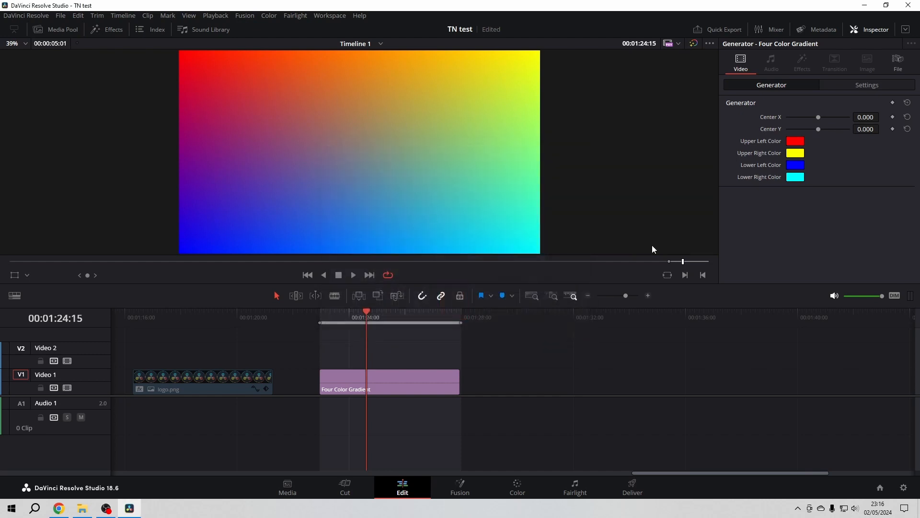
mouse_move(338, 316)
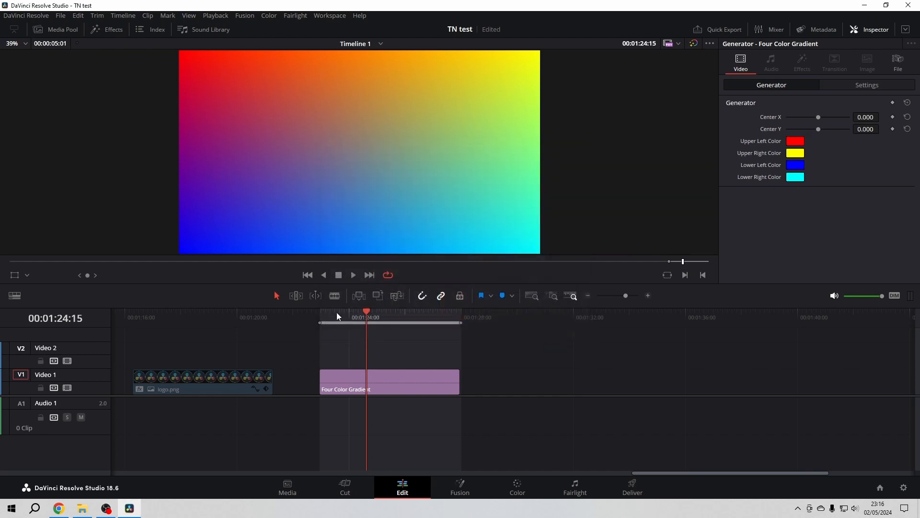
- Keyframe the gradient's Center X to 0.695 and Center Y to -0.511
left_click(320, 317)
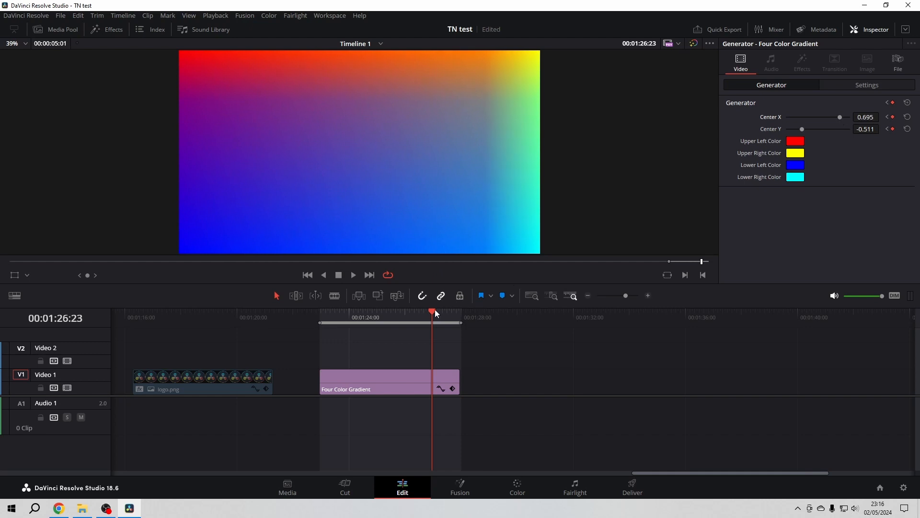
left_click(450, 311)
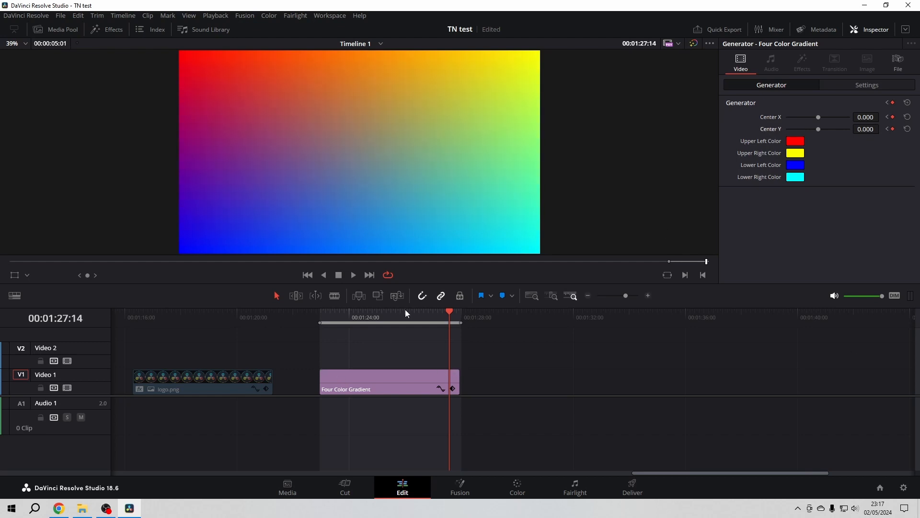
mouse_move(352, 274)
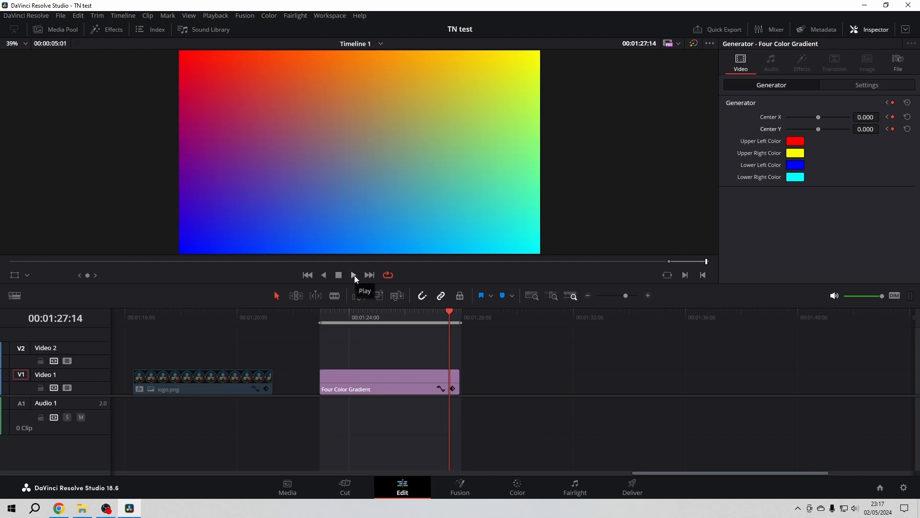